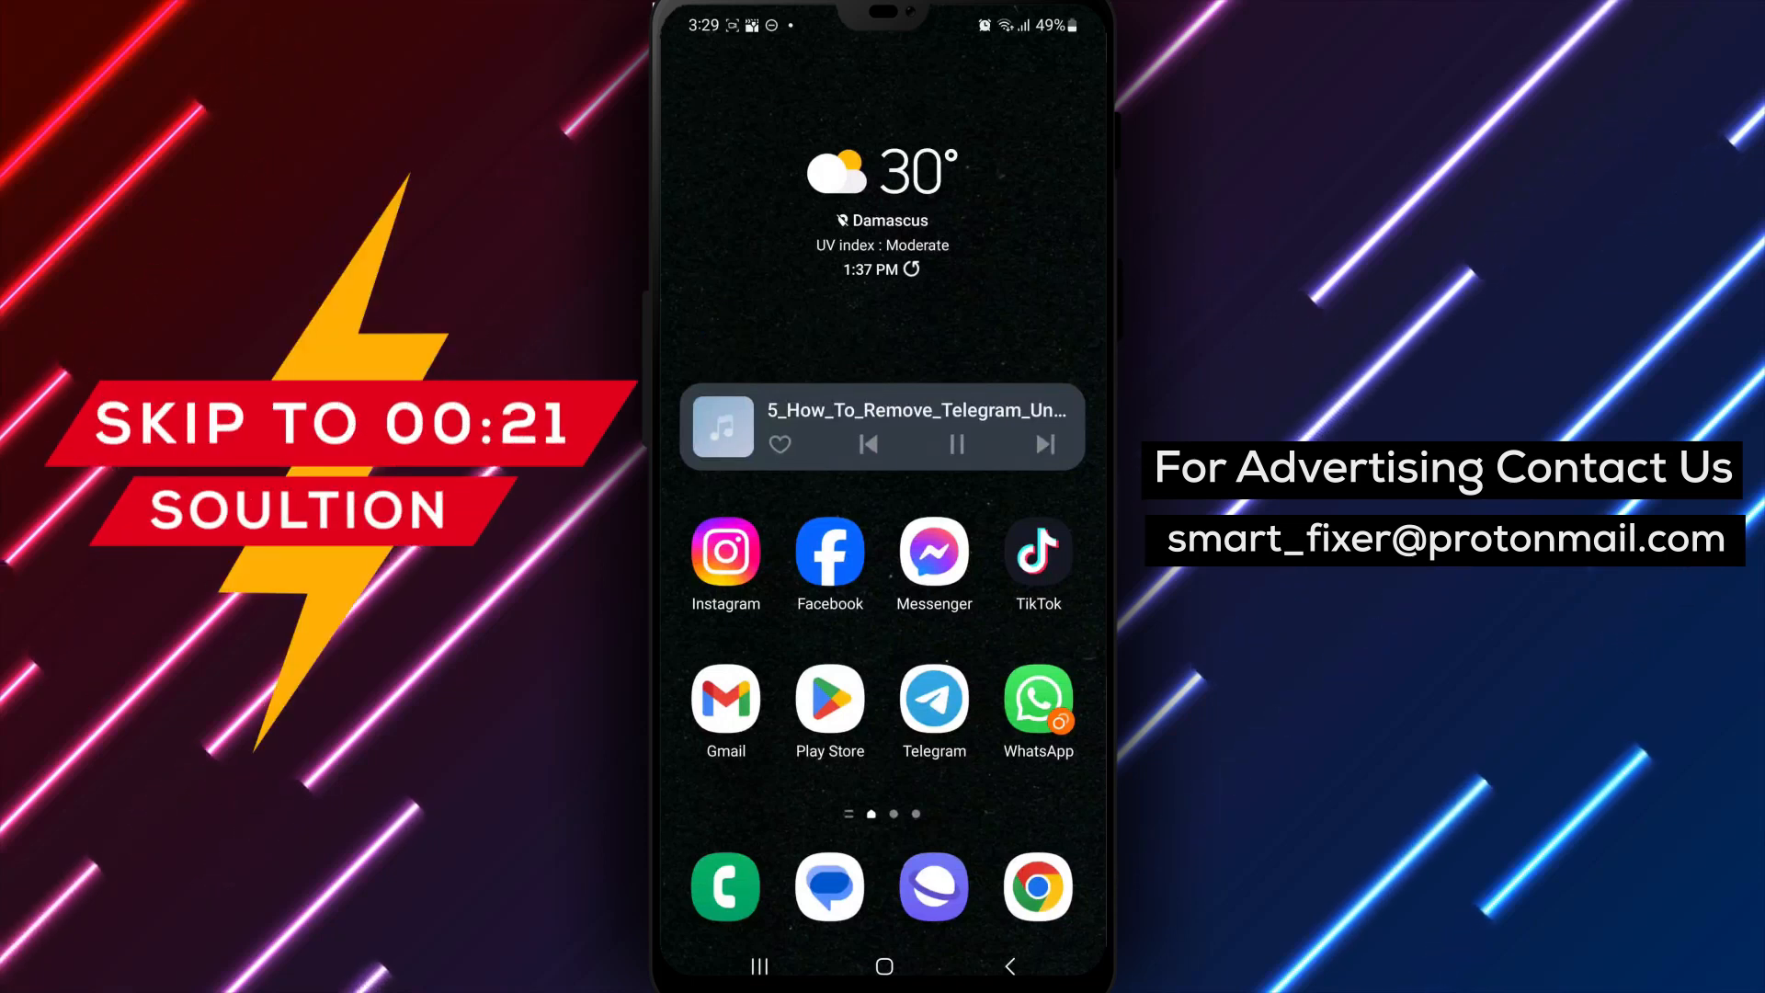
# Step: Reach Notifications and Sounds from Telegram's hamburger menu via Settings
pyautogui.click(932, 699)
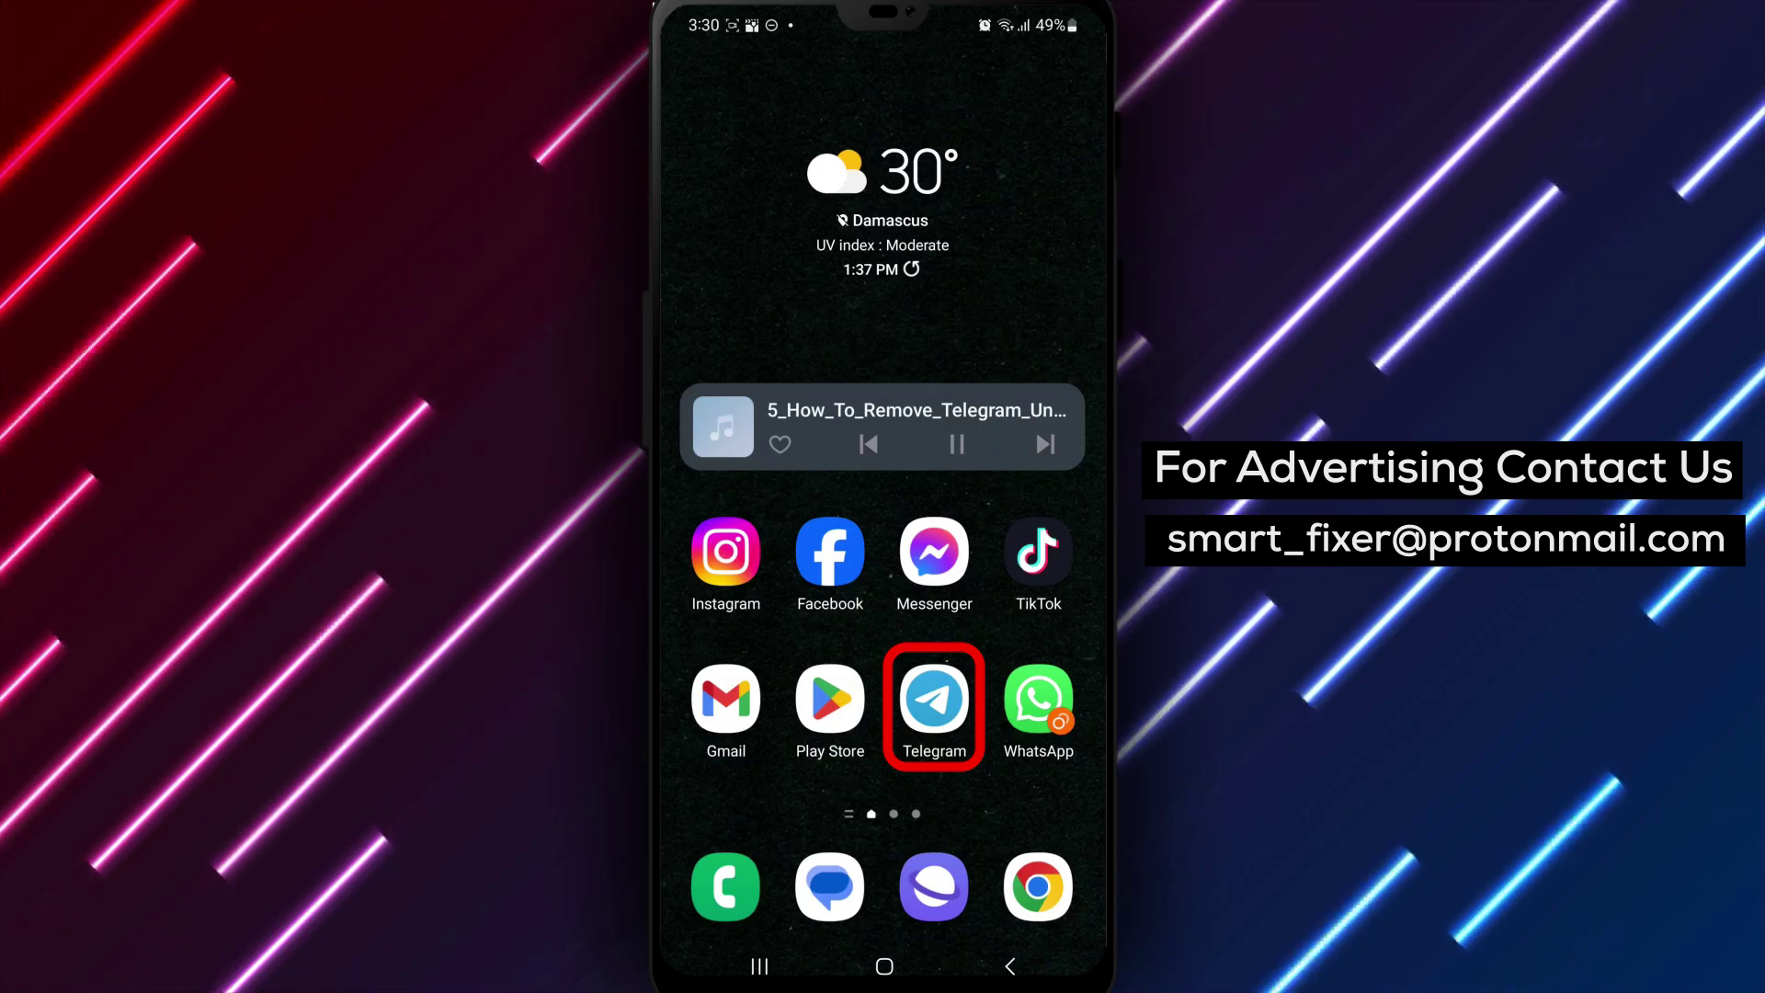
pyautogui.click(933, 704)
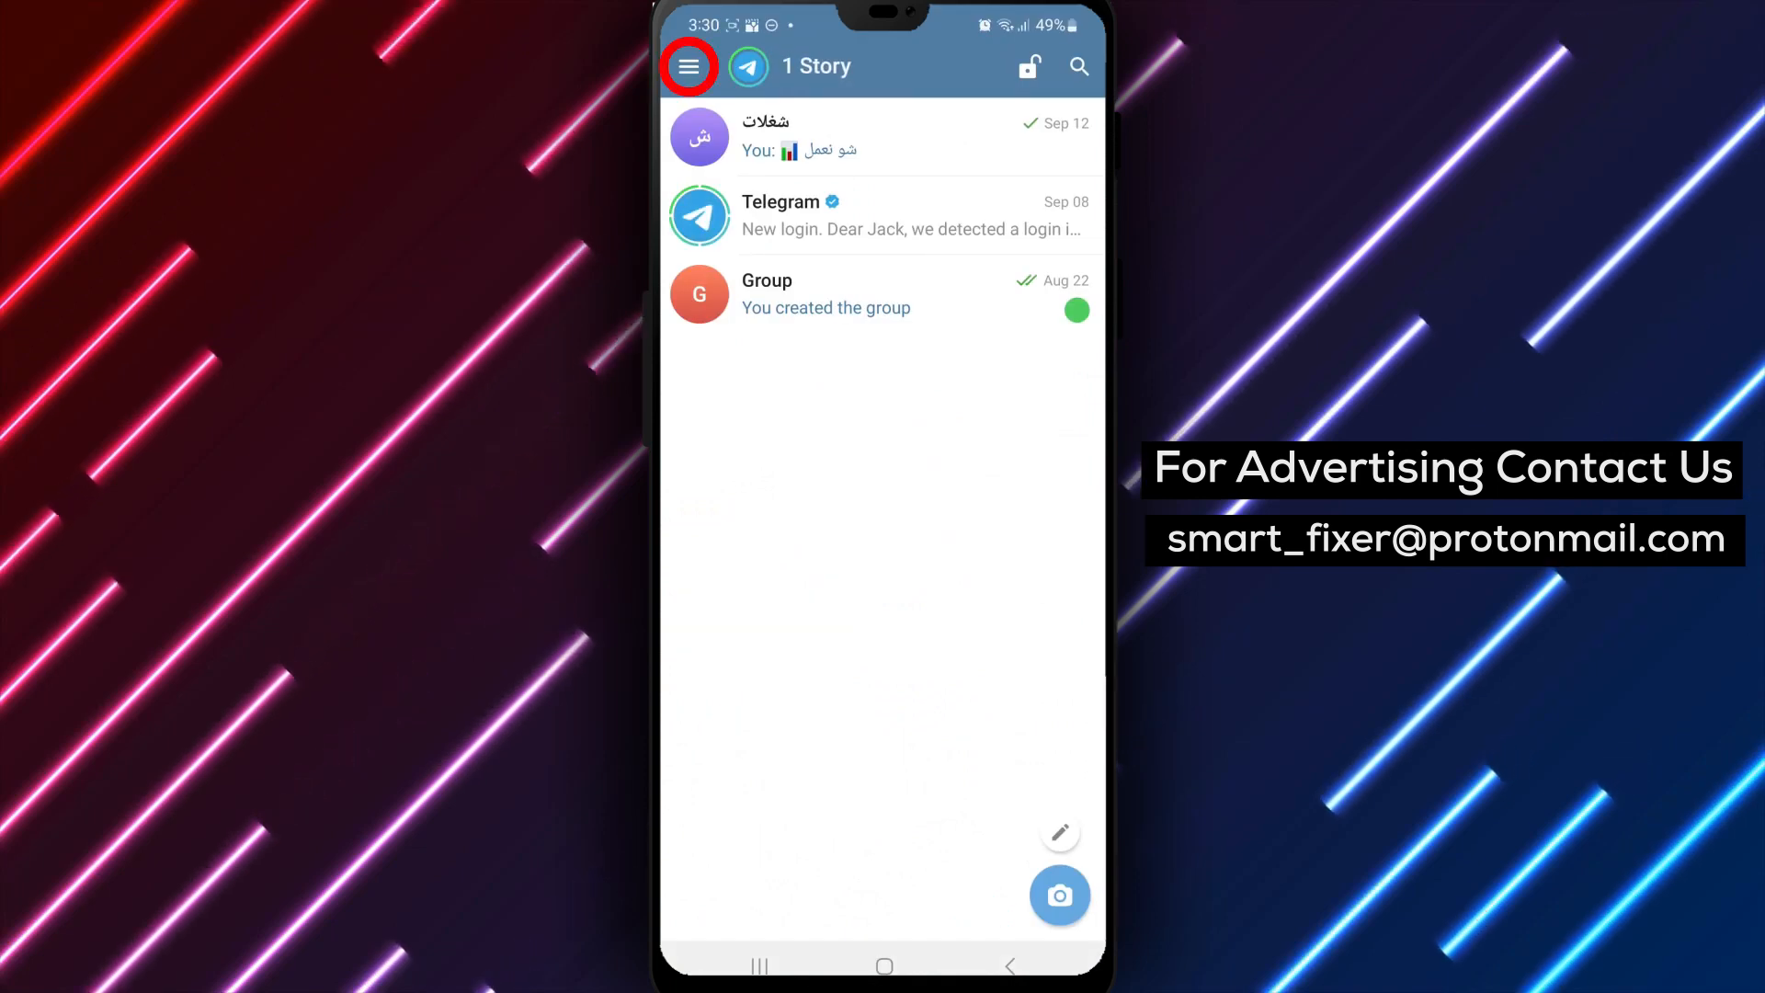
pyautogui.click(689, 66)
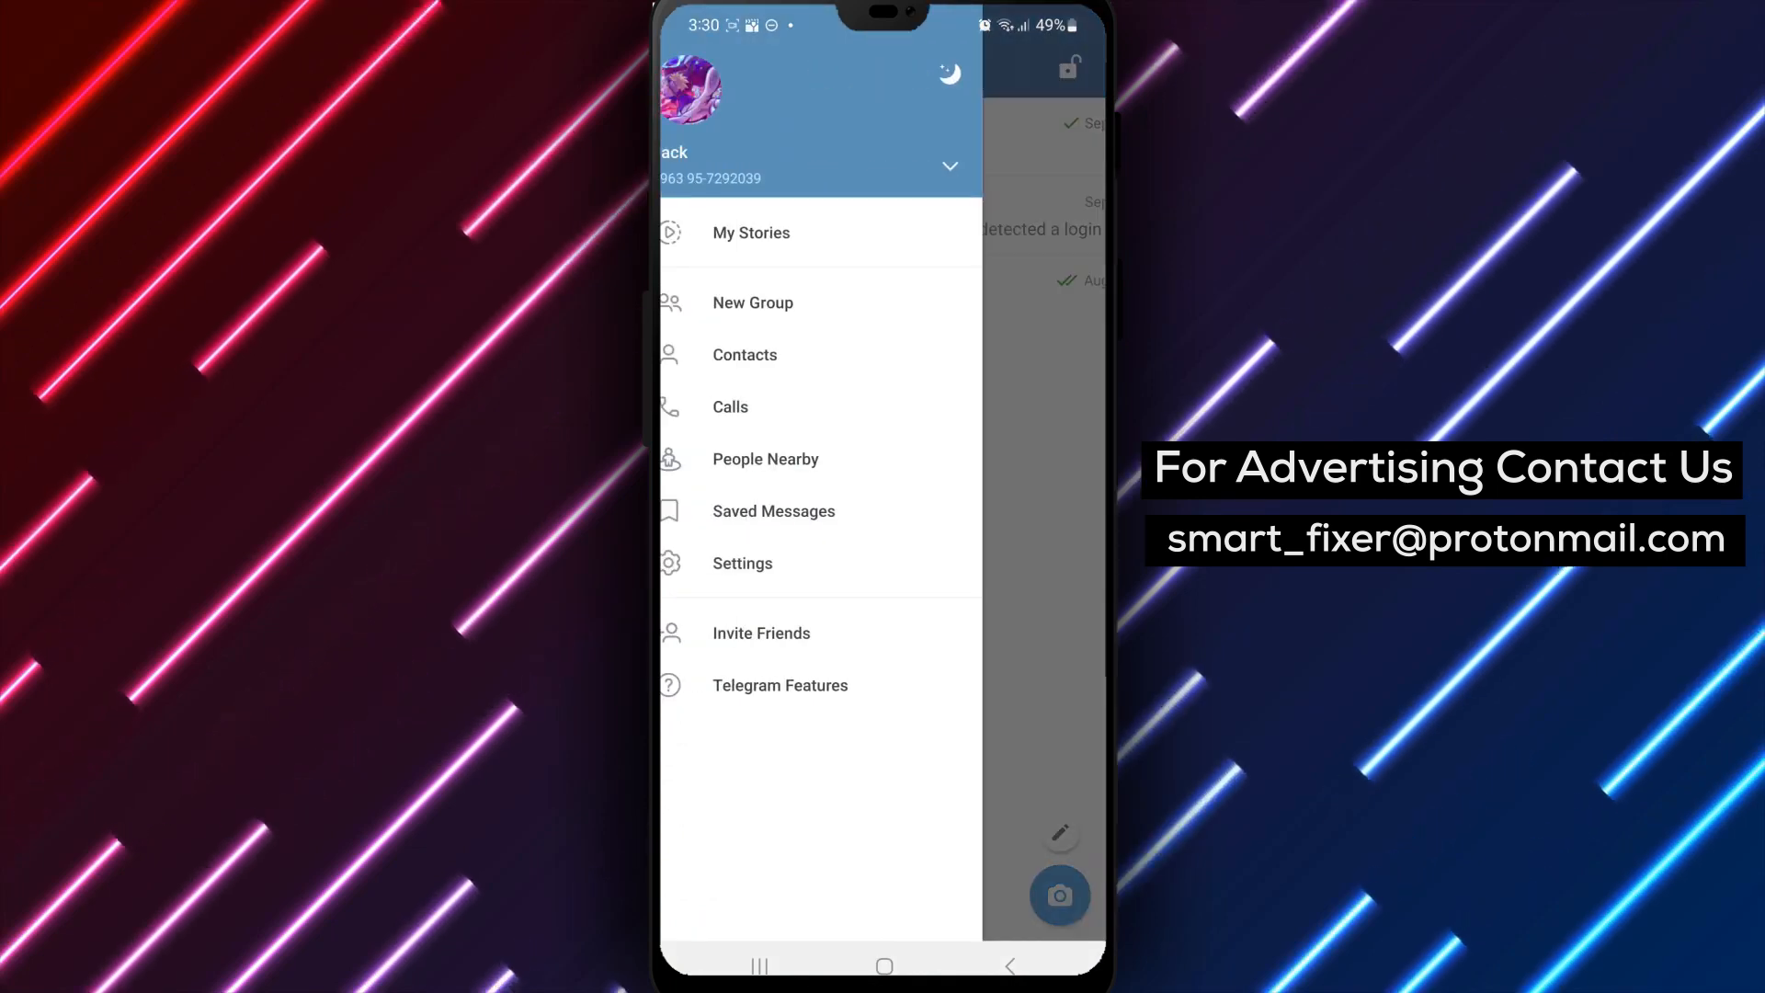
pyautogui.click(767, 564)
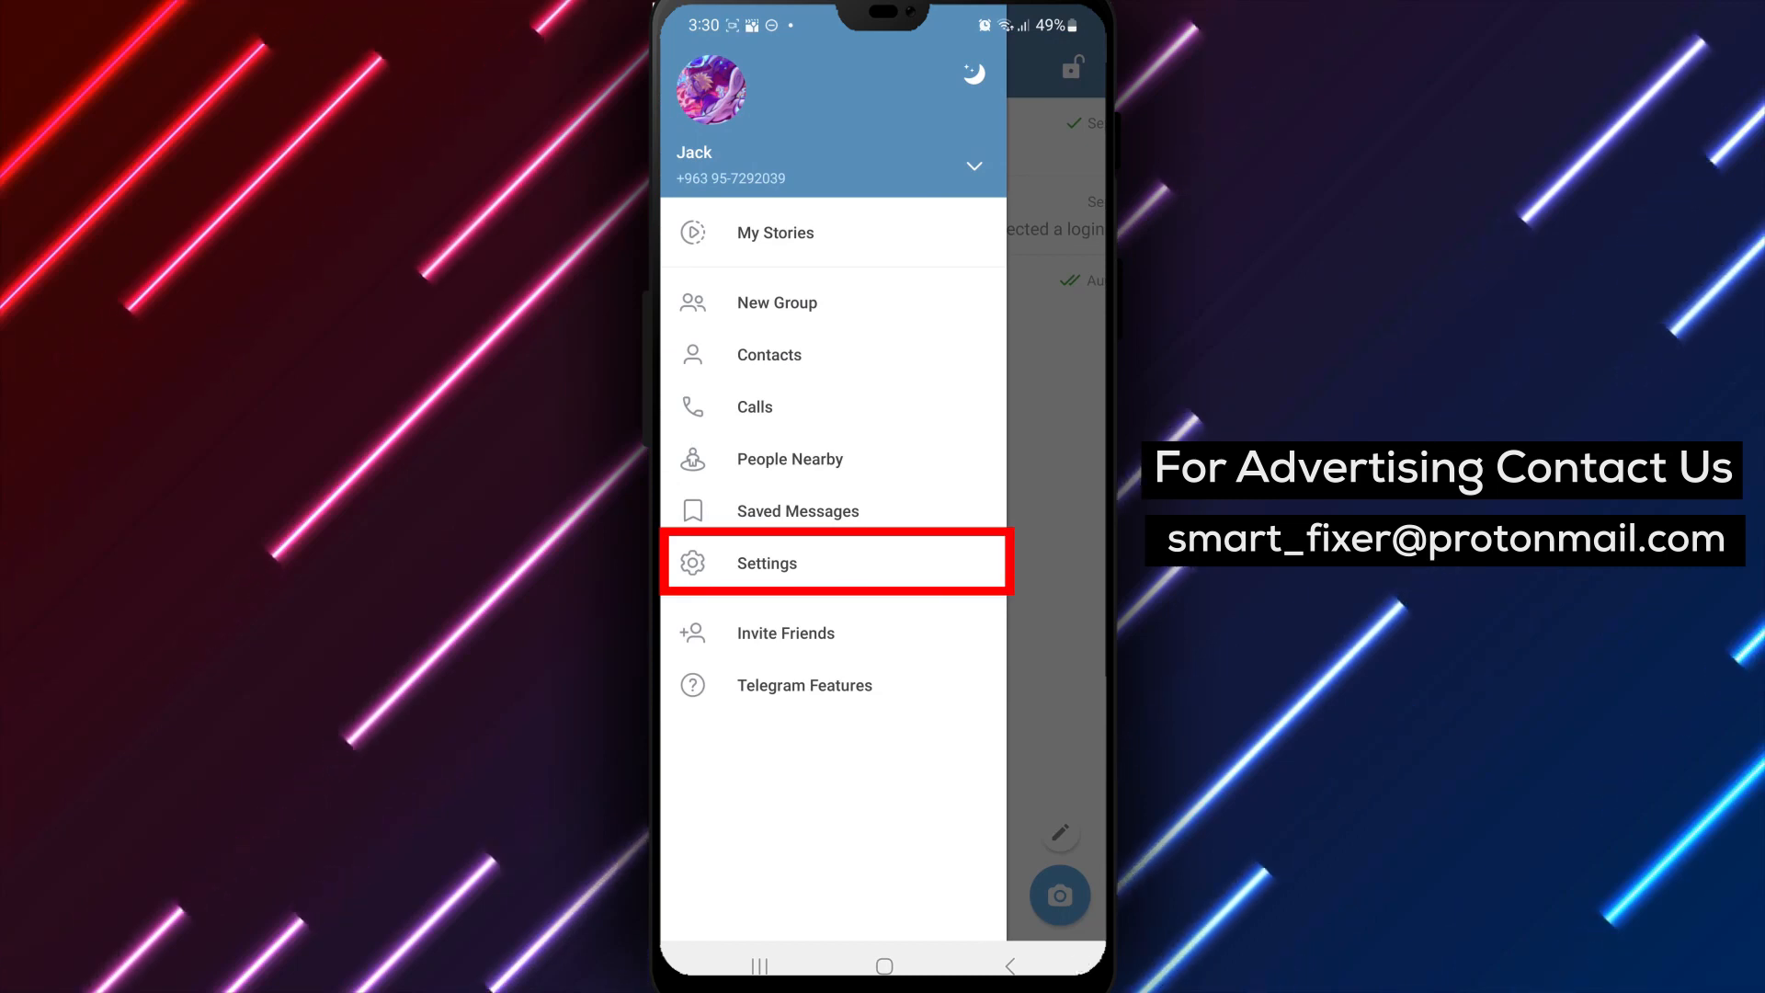
pyautogui.click(765, 562)
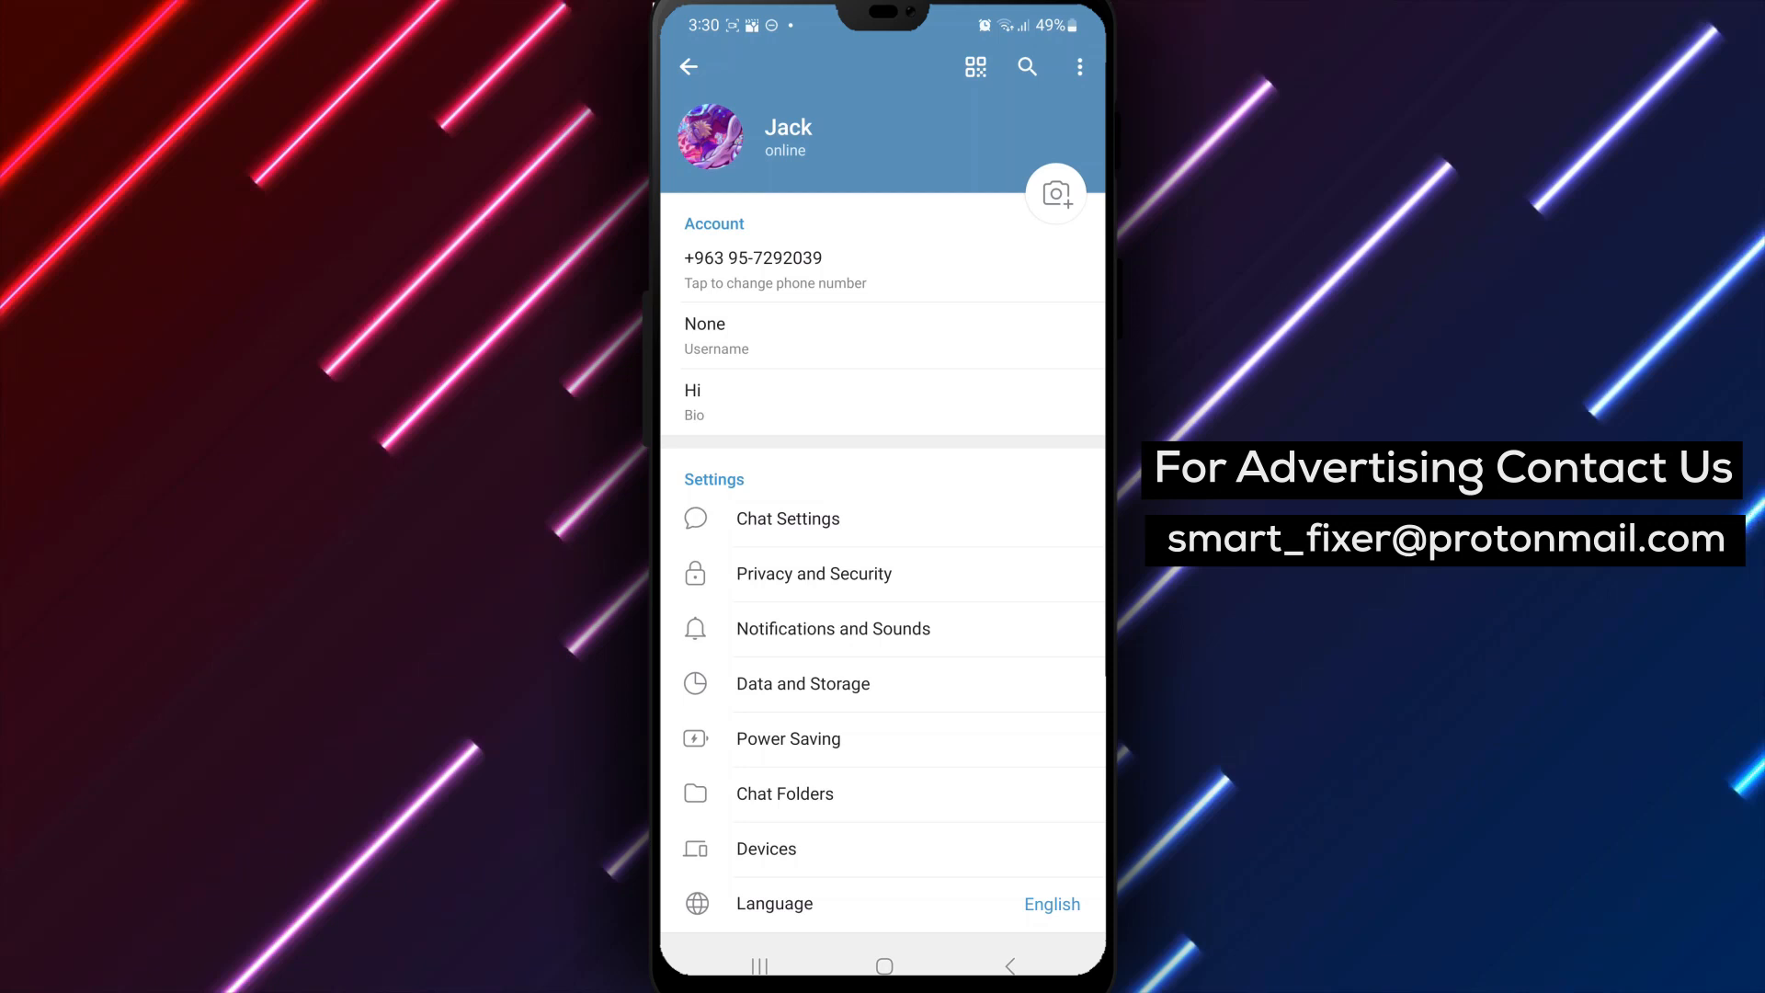
pyautogui.click(833, 629)
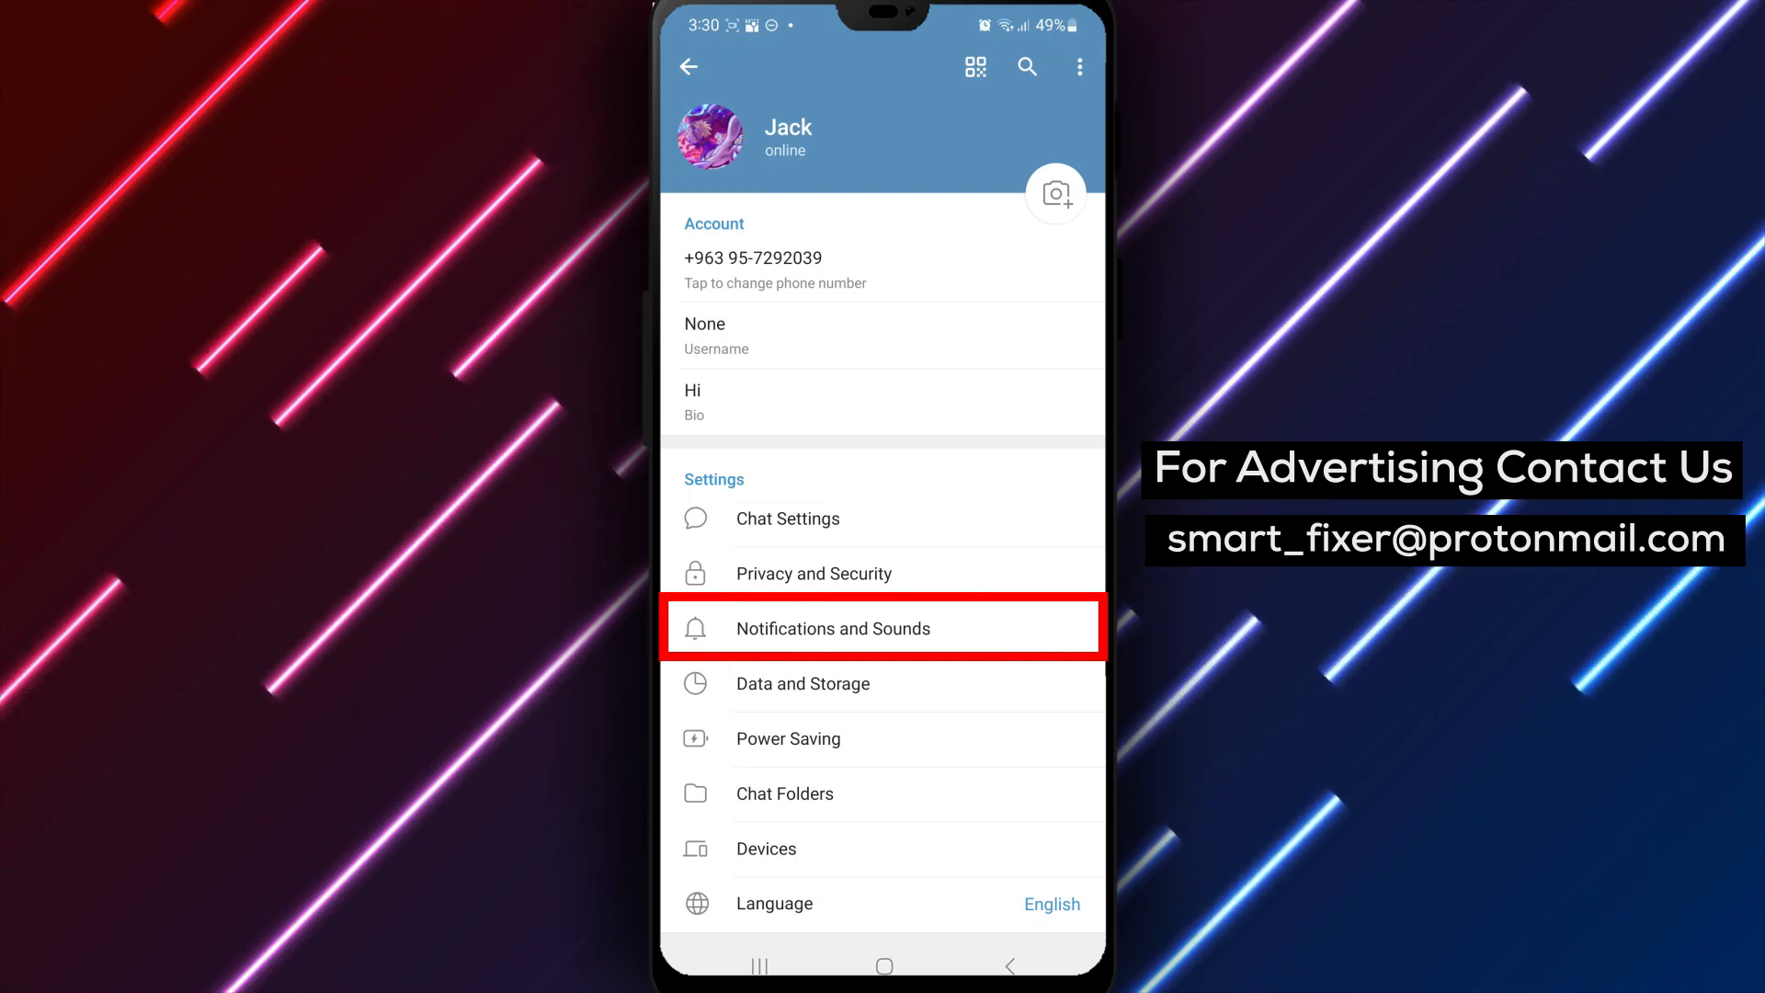
pyautogui.click(832, 628)
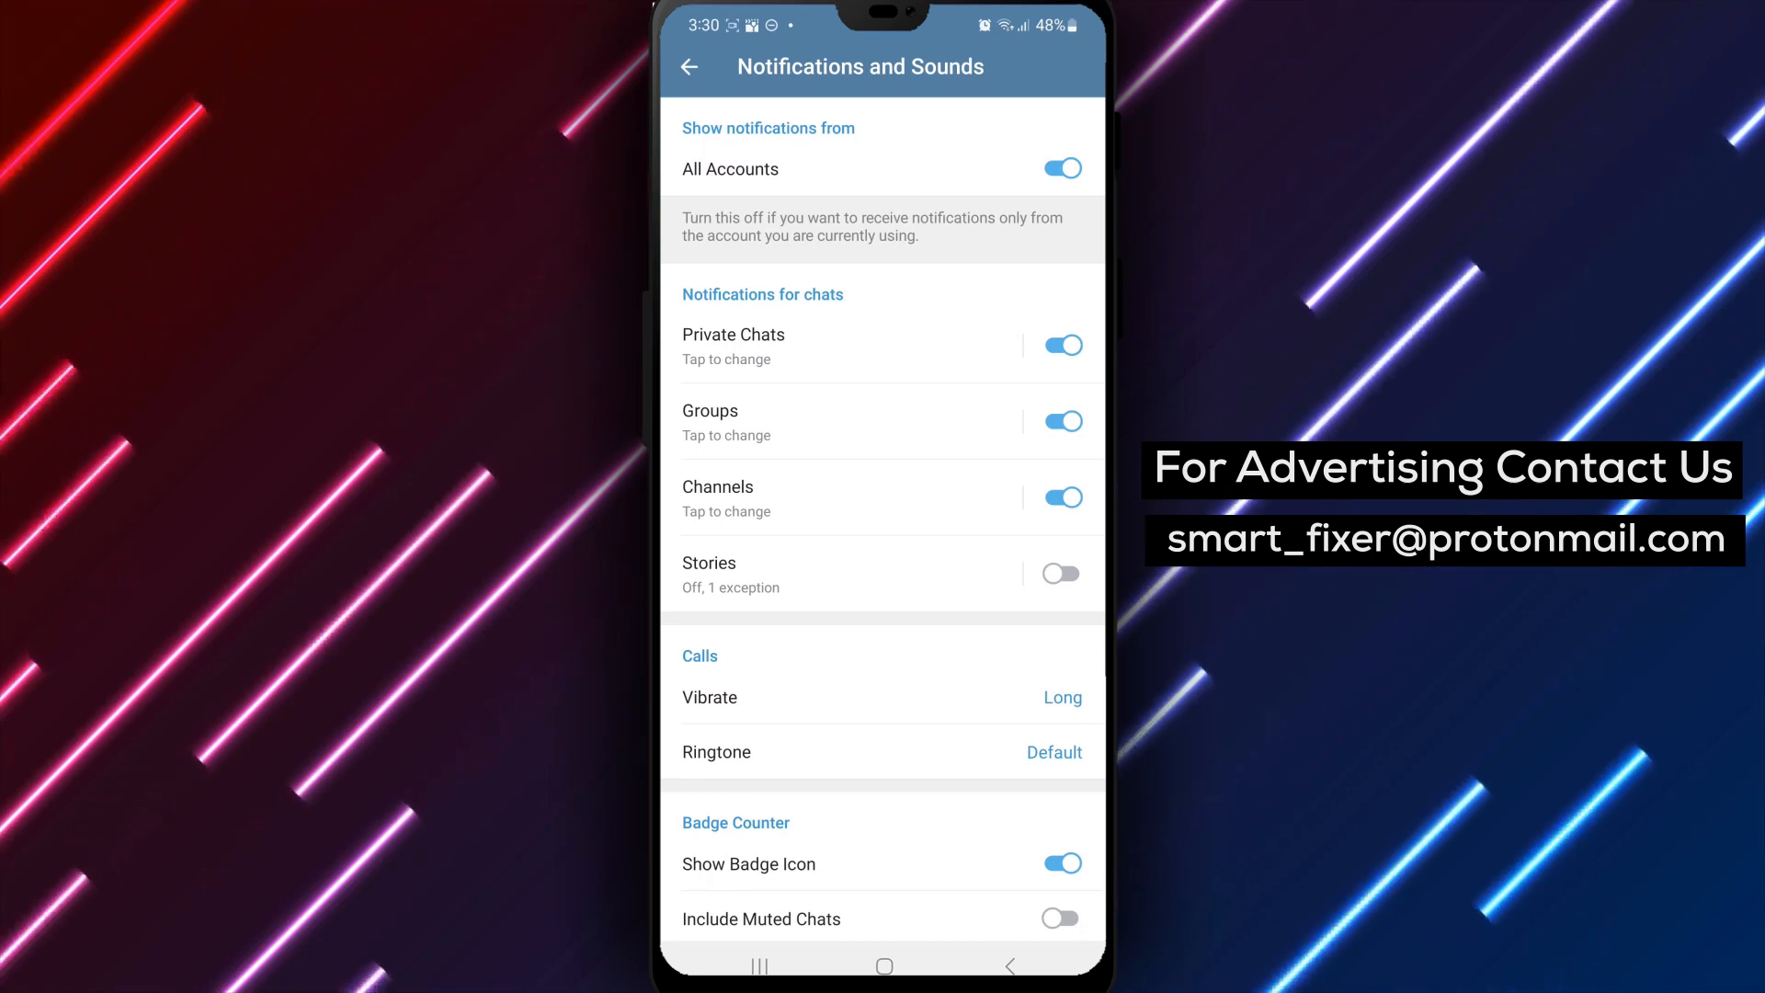
# Step: Switch off Count Unread Messages under Badge Counter
pyautogui.scroll(-3)
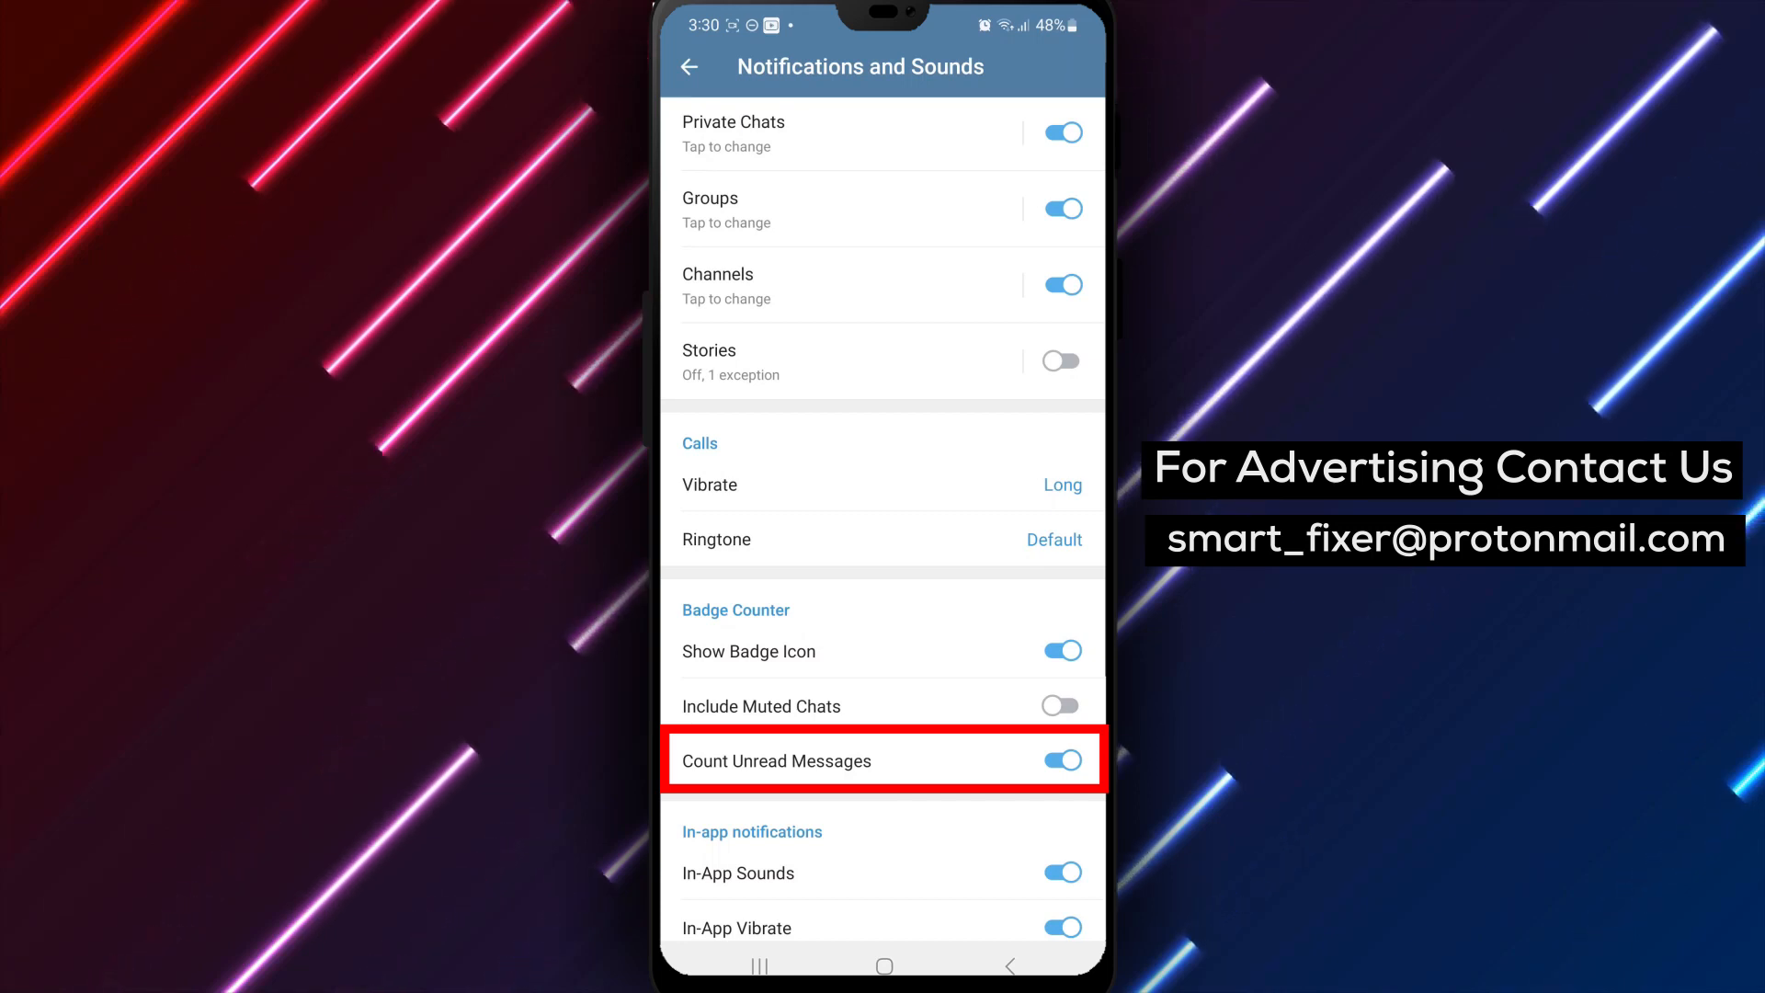
pyautogui.click(1063, 761)
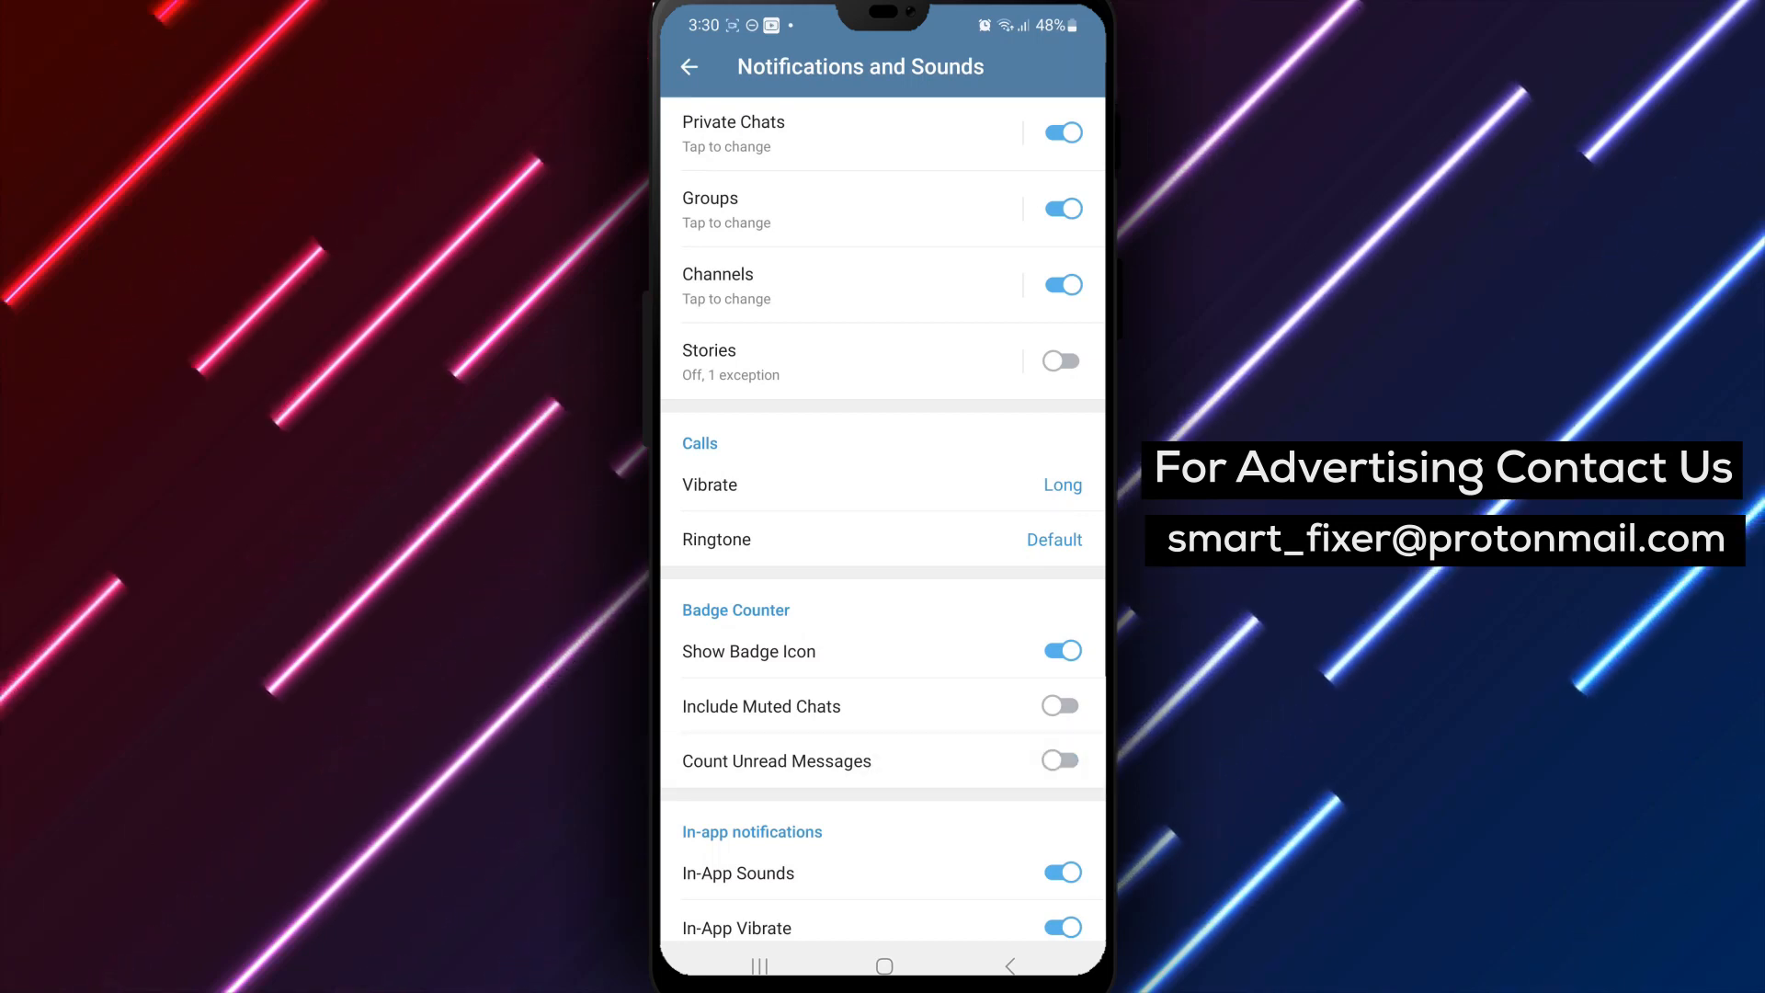